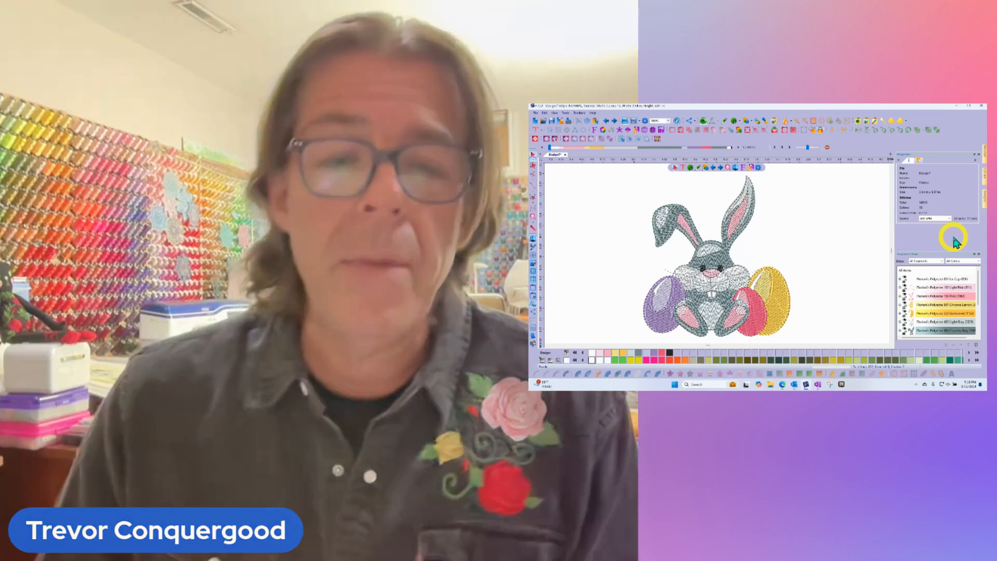
- Select all items of the bunny-with-eggs design in Sequence View
{"action": "left_click", "coordinate": [966, 105]}
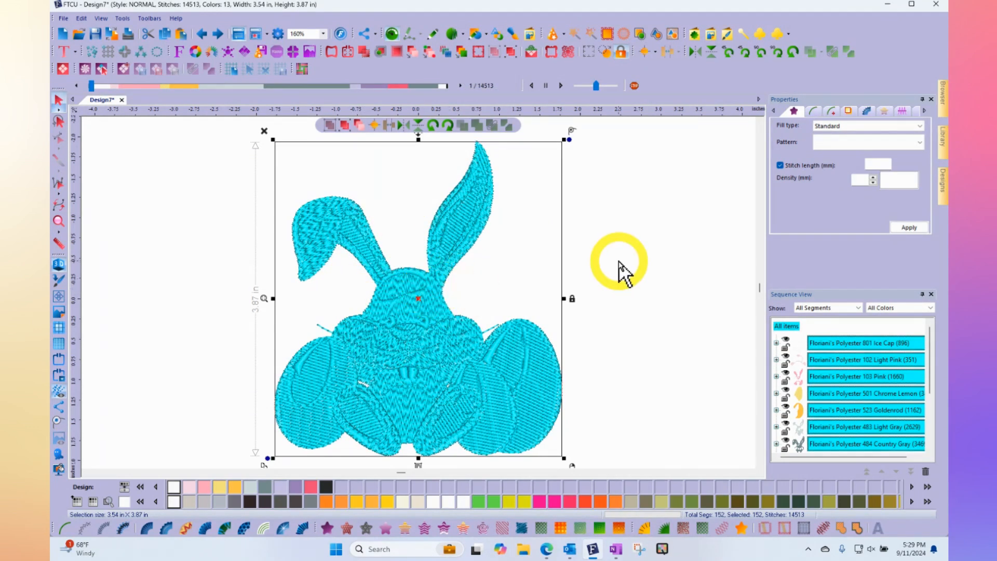
- Select the purple egg, then select every item in the bunny design
{"action": "left_click", "coordinate": [793, 111]}
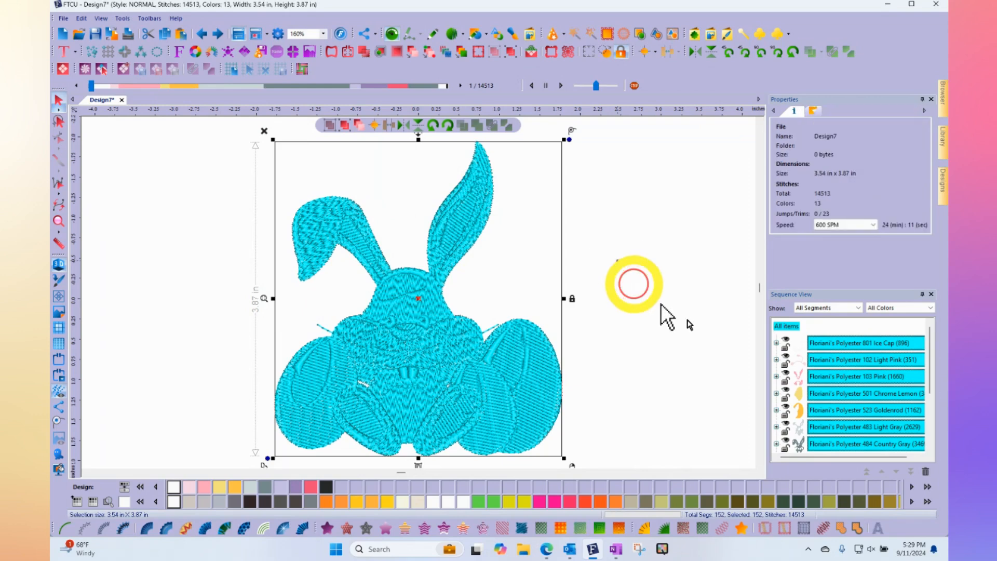
{"action": "left_click", "coordinate": [865, 376]}
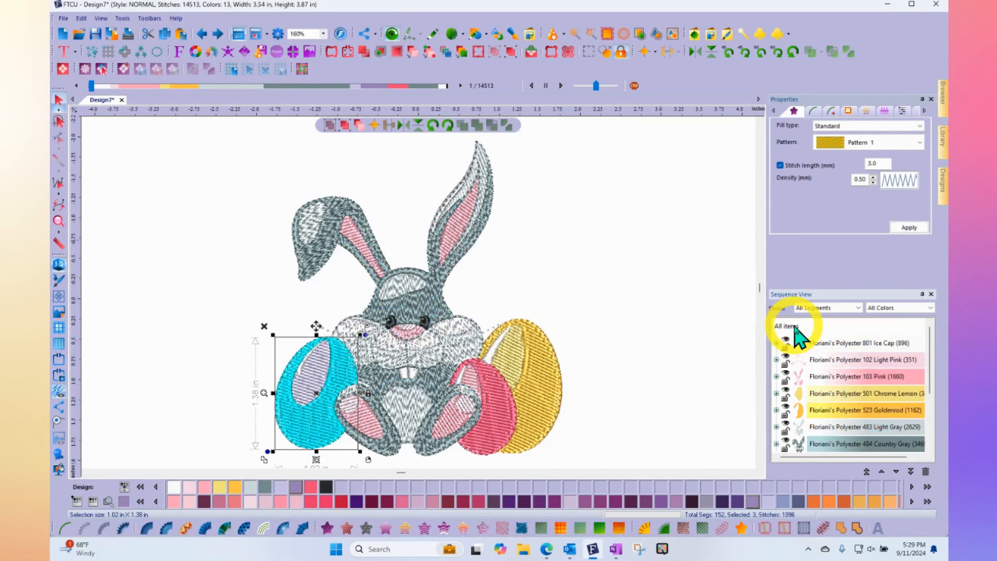
{"action": "left_click", "coordinate": [787, 325]}
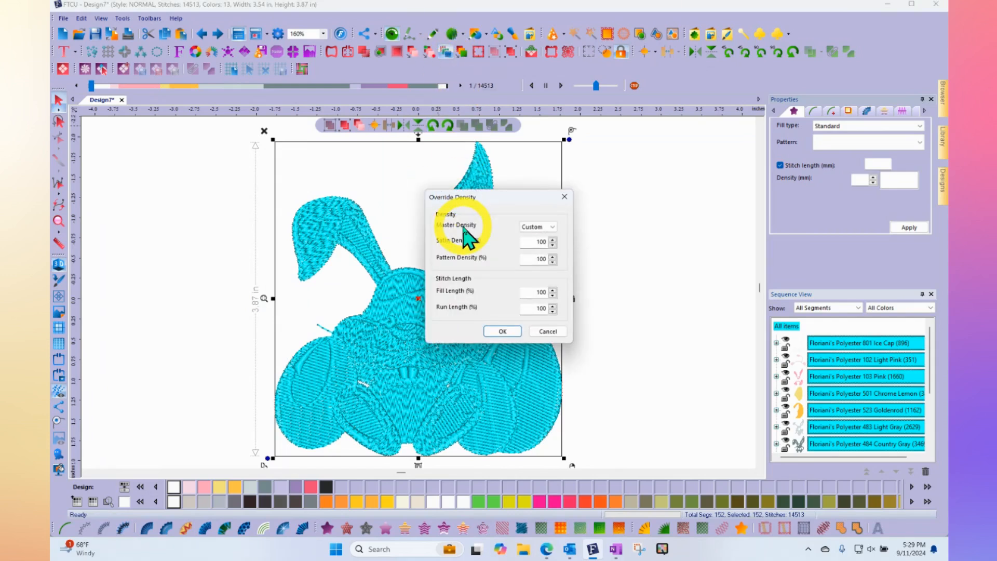
- Apply Override Density: satin 90%, pattern 80%, fill length 110%, run length 200%
{"action": "left_click_drag", "start_coordinate": [453, 197], "coordinate": [530, 164]}
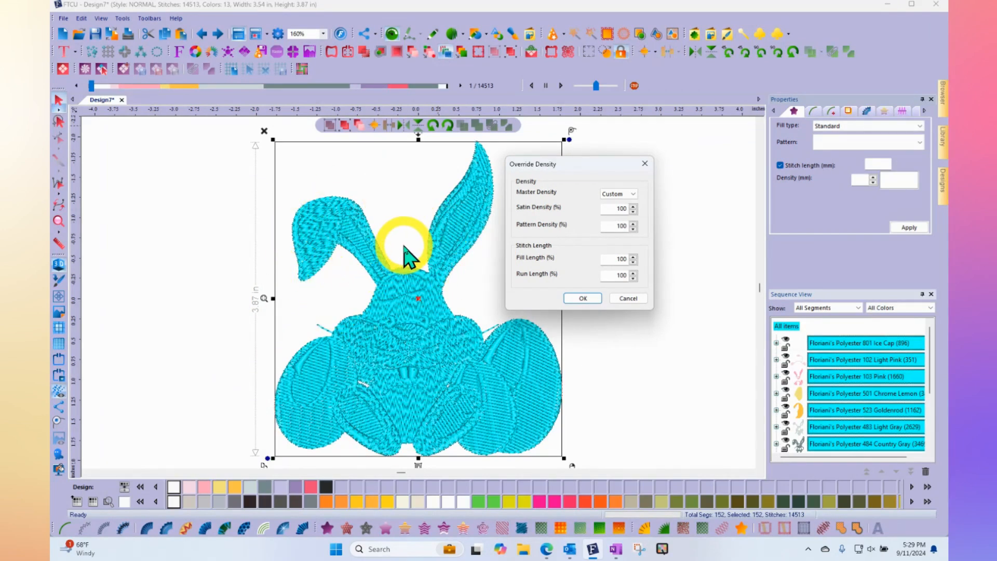
{"action": "mouse_move", "coordinate": [534, 305]}
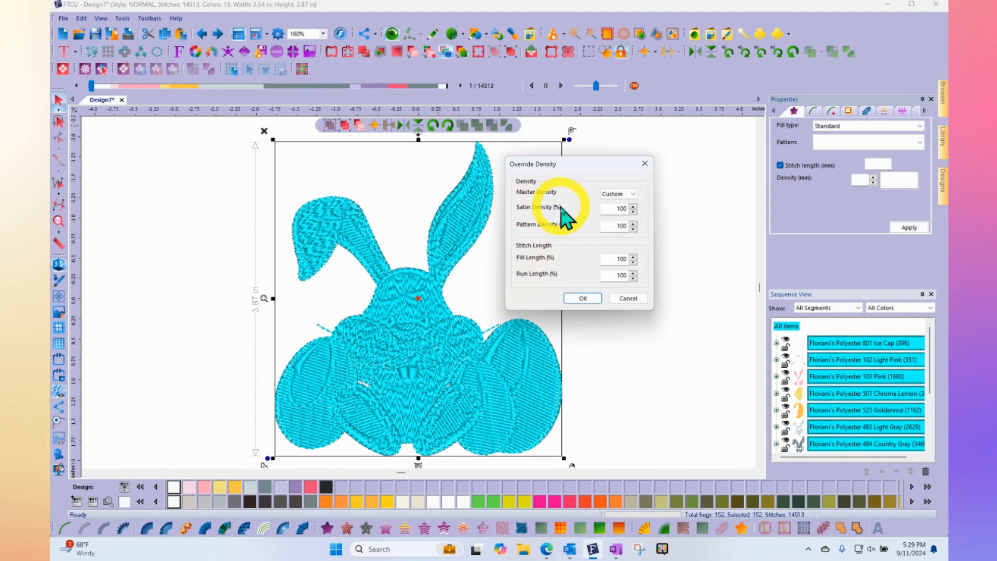
{"action": "mouse_move", "coordinate": [565, 238]}
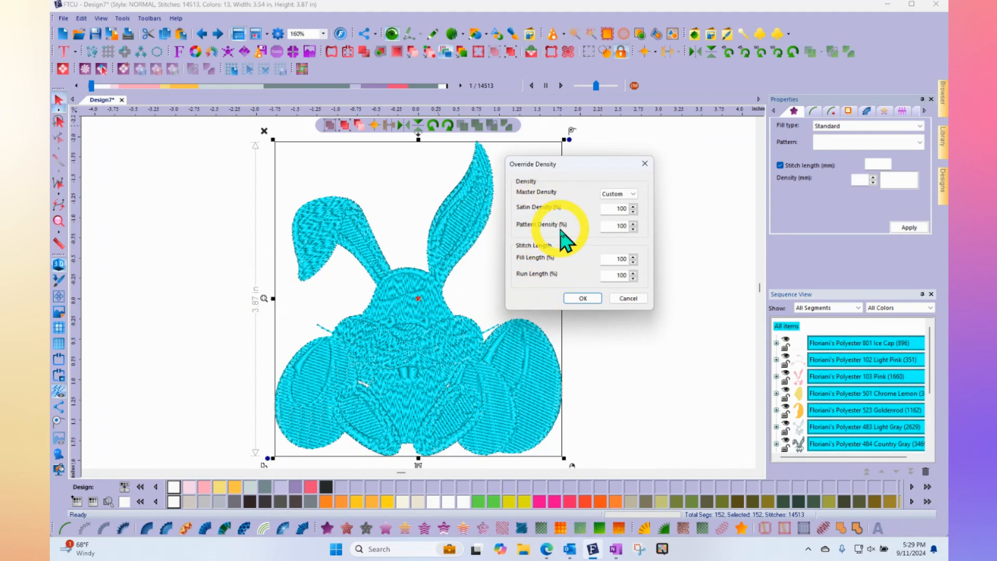
{"action": "mouse_move", "coordinate": [563, 267]}
{"action": "type", "text": "80"}
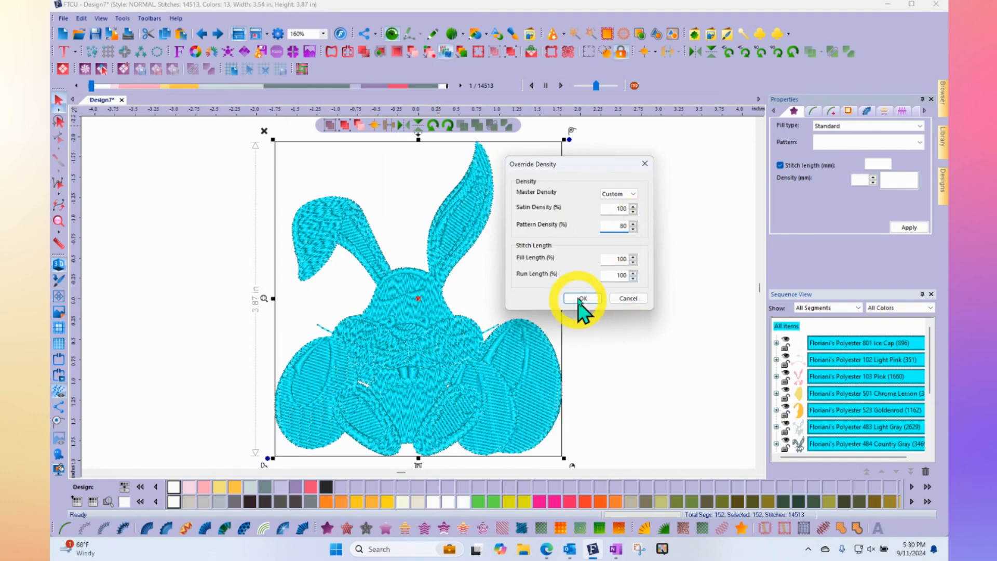
{"action": "mouse_move", "coordinate": [560, 219]}
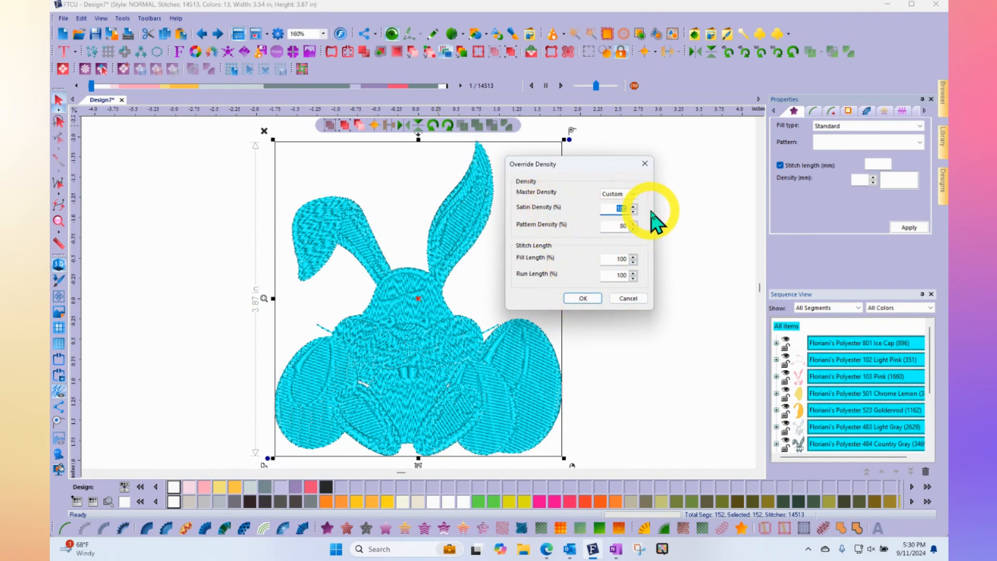
{"action": "left_click", "coordinate": [617, 207]}
{"action": "type", "text": "90"}
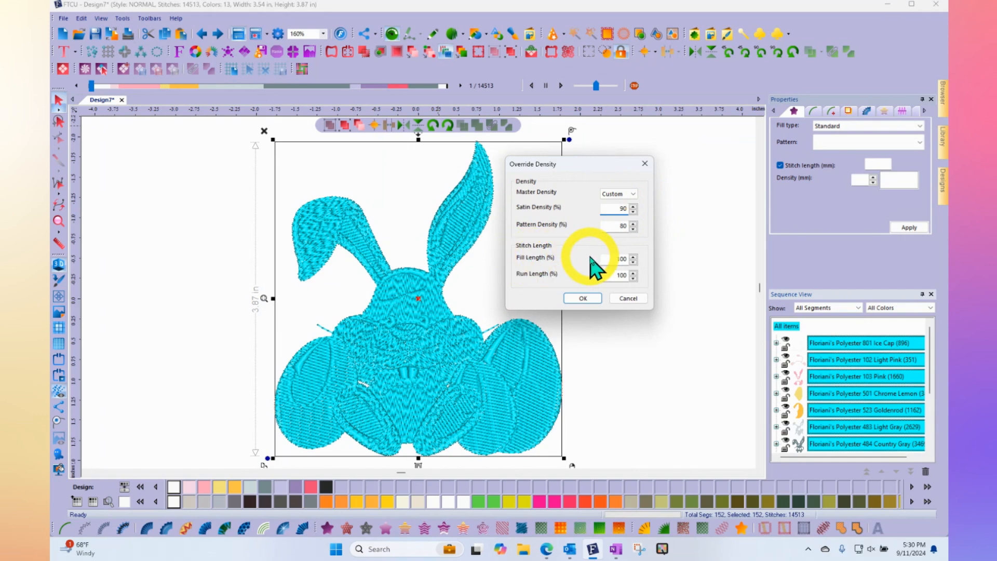
{"action": "left_click", "coordinate": [617, 258]}
{"action": "type", "text": "110"}
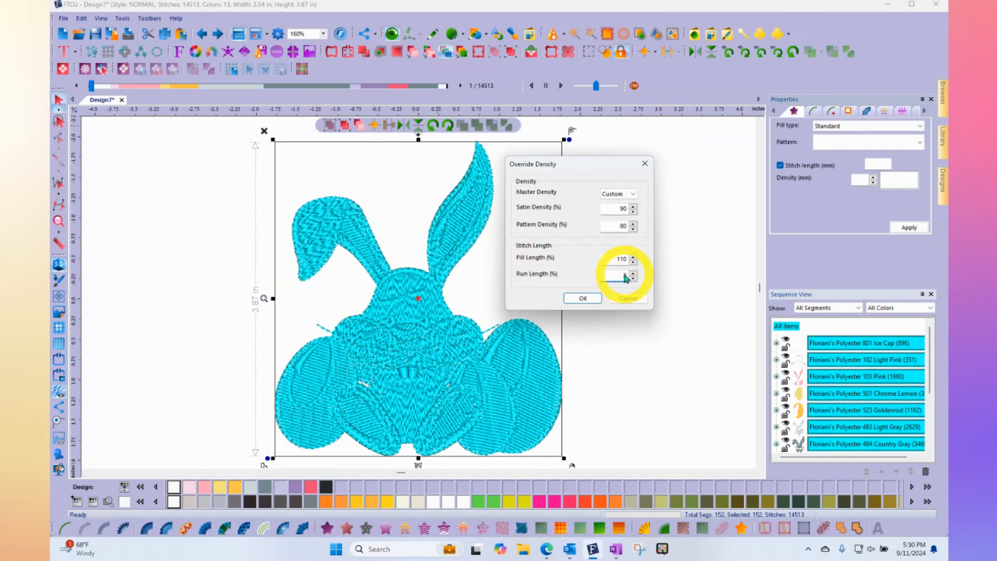
{"action": "type", "text": "200"}
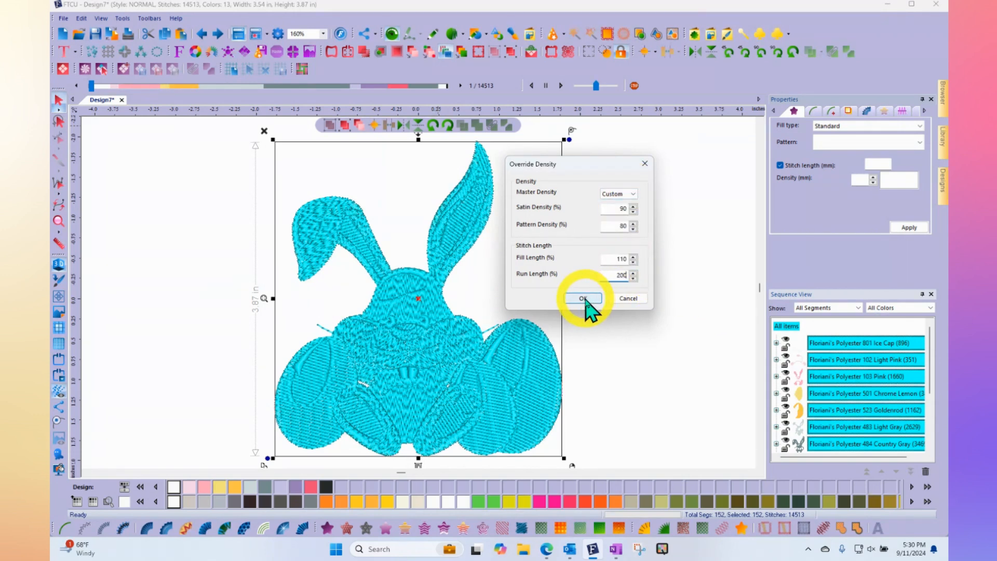
{"action": "left_click", "coordinate": [580, 299]}
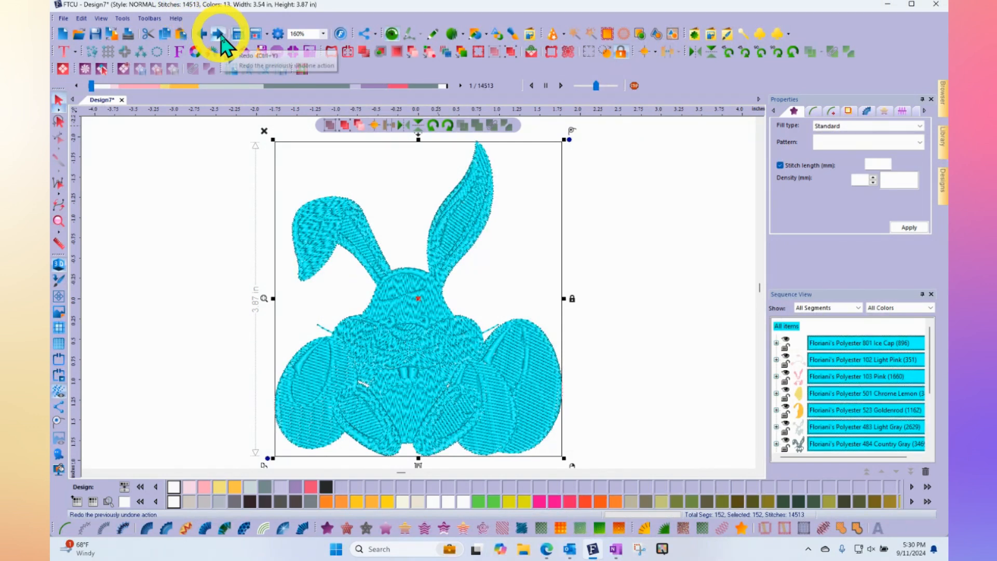
- Redo the density override and deselect the bunny, showing 13,006 stitches
{"action": "left_click", "coordinate": [217, 34]}
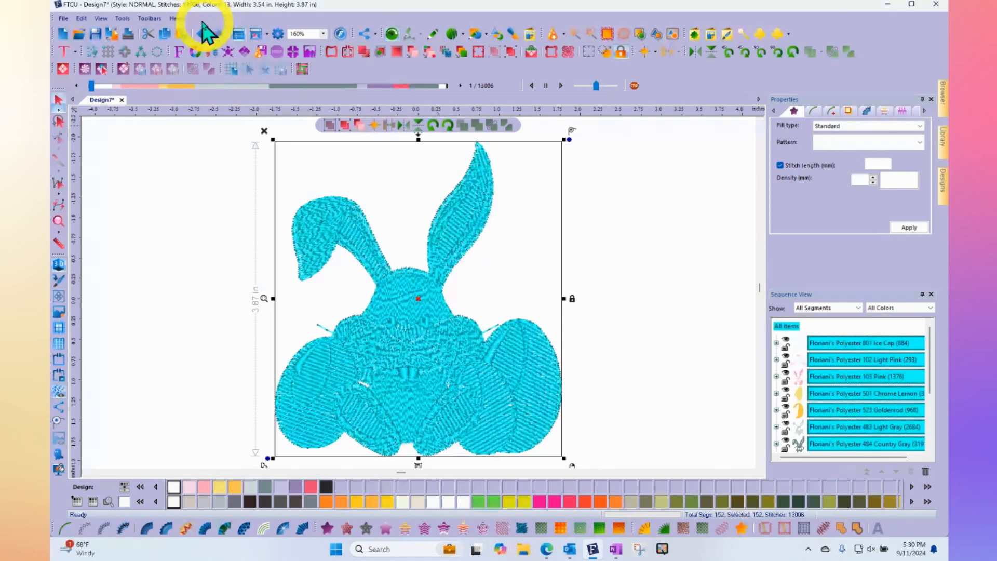
{"action": "left_click", "coordinate": [199, 33]}
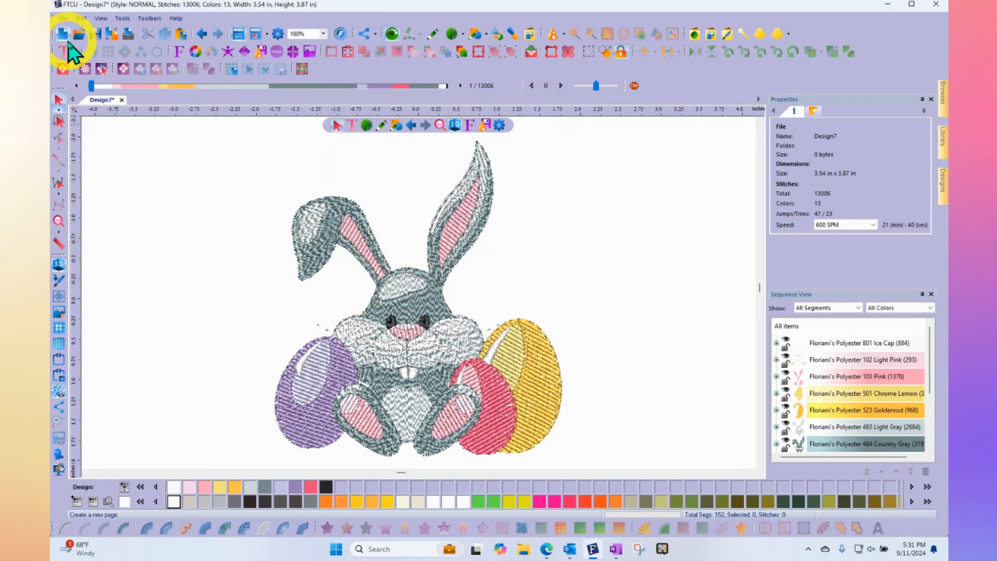
- Load EC01-02-FP_ghost.PES into a new design and expand its Light Olive colour
{"action": "left_click", "coordinate": [62, 33]}
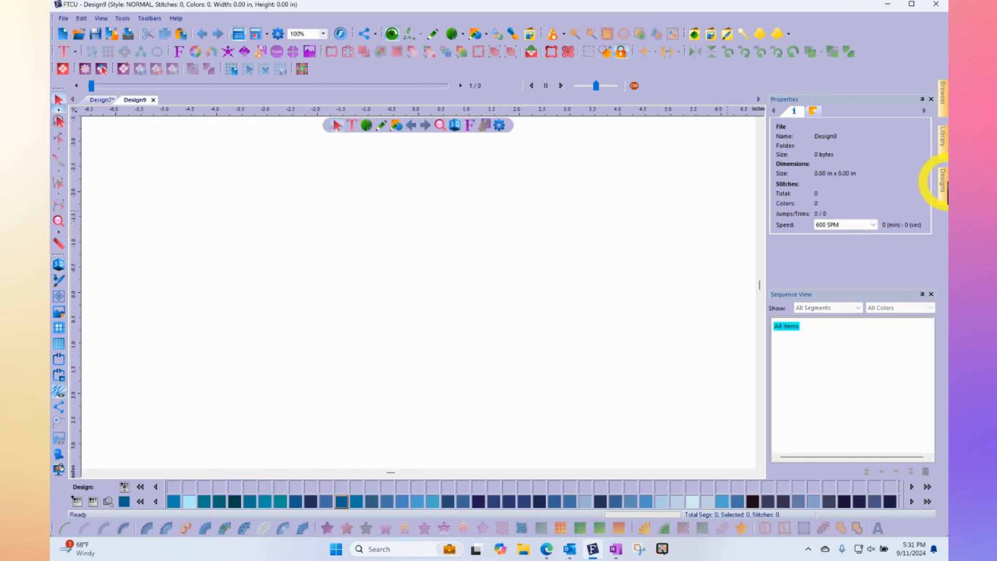
{"action": "left_click", "coordinate": [943, 185]}
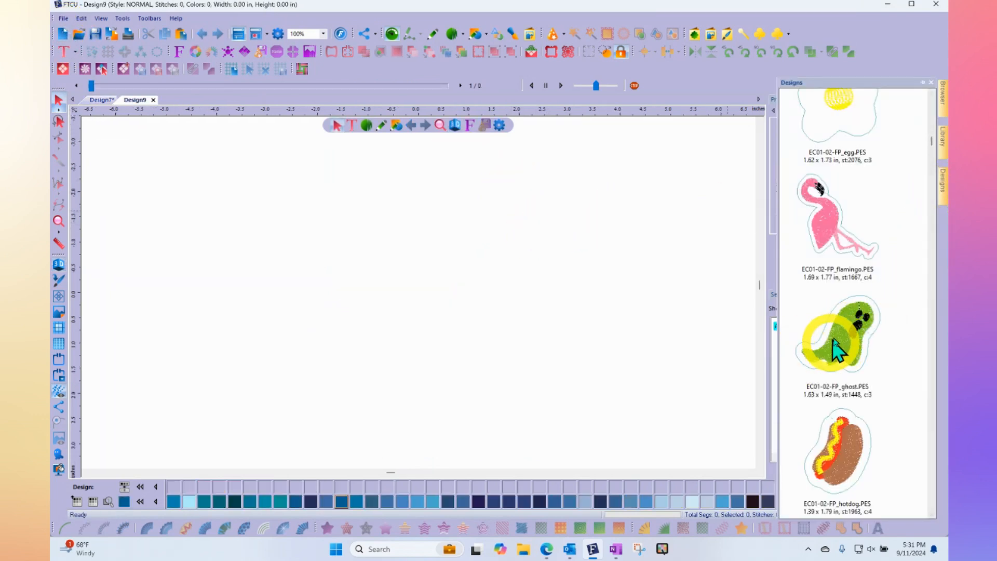
{"action": "double_click", "coordinate": [836, 334]}
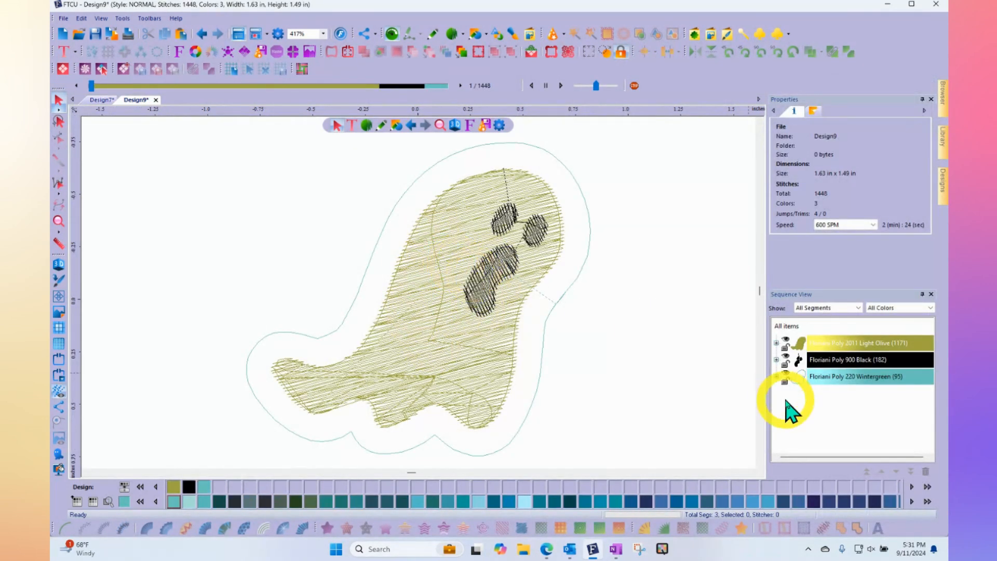
{"action": "left_click", "coordinate": [775, 343]}
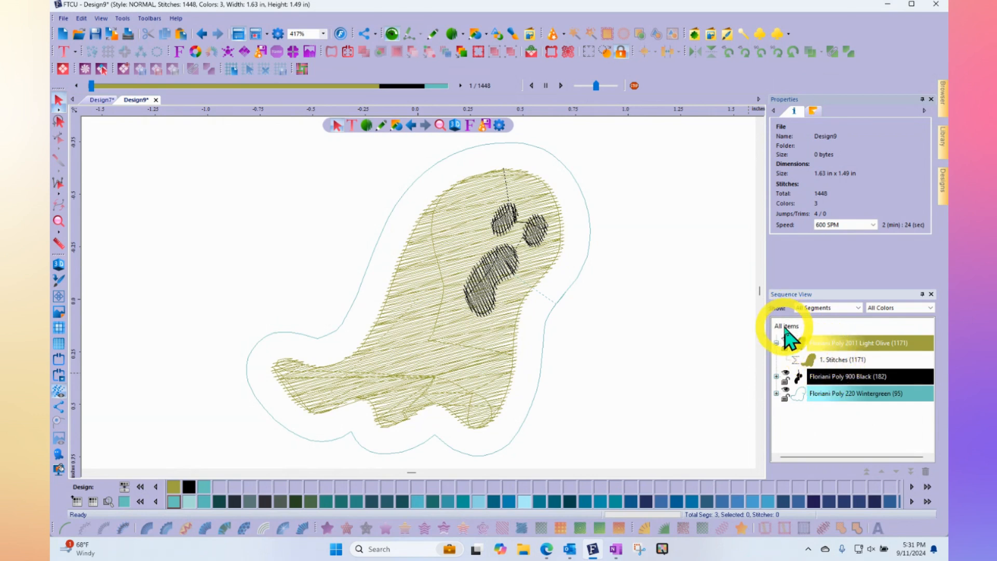
- Select all ghost items and convert them to outline, totalling 1,481 stitches
{"action": "left_click", "coordinate": [787, 326]}
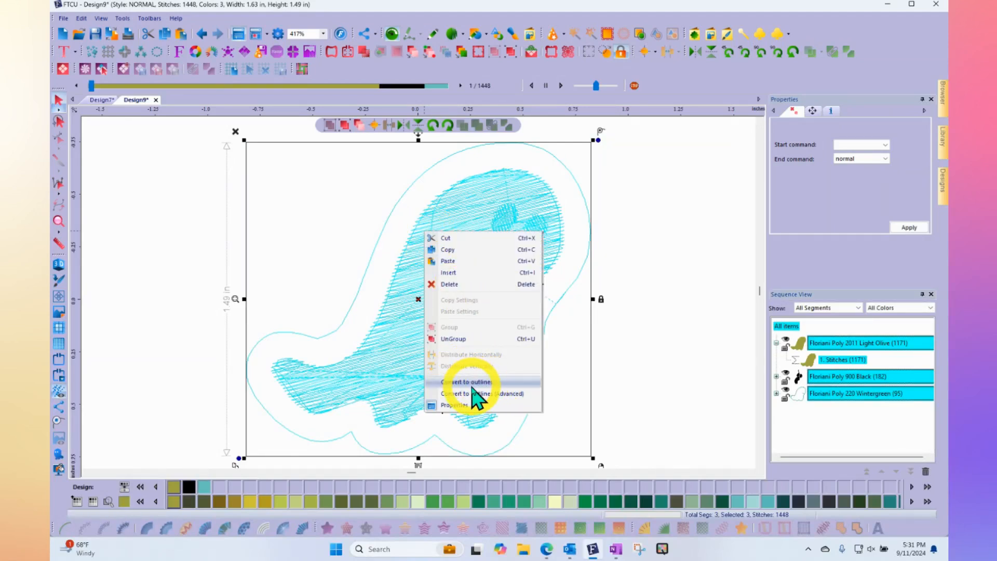
{"action": "left_click", "coordinate": [467, 382]}
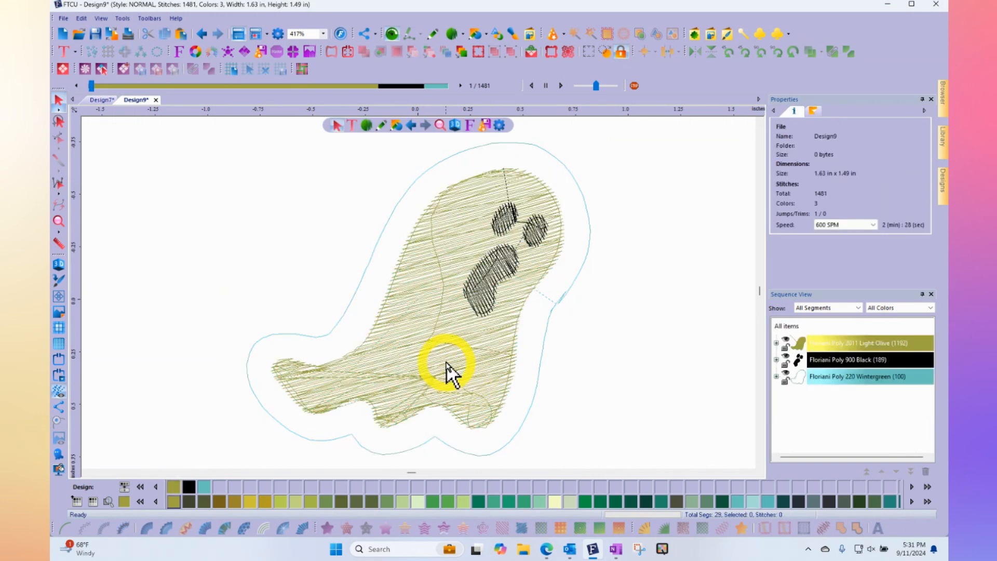
{"action": "mouse_move", "coordinate": [410, 277]}
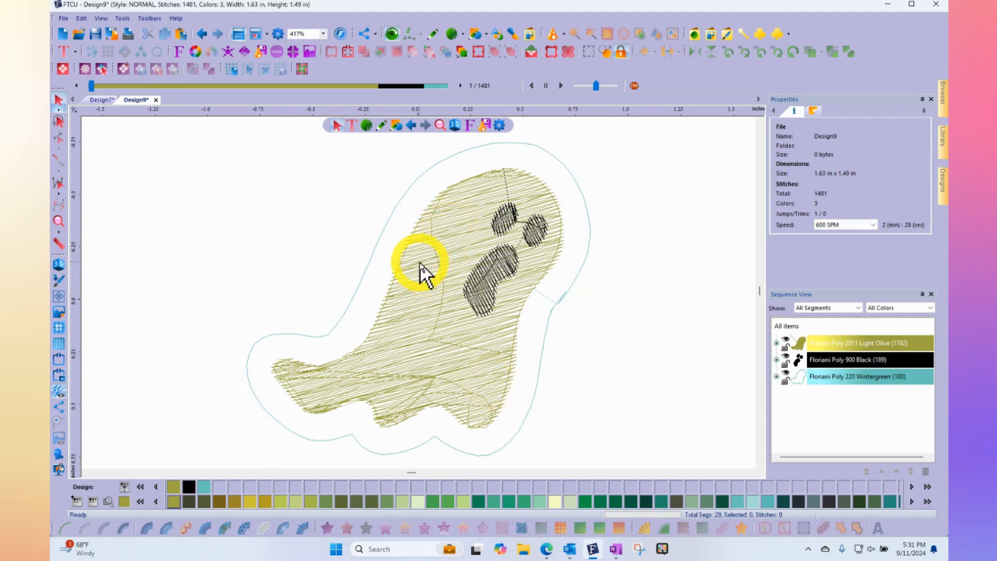
{"action": "mouse_move", "coordinate": [435, 283]}
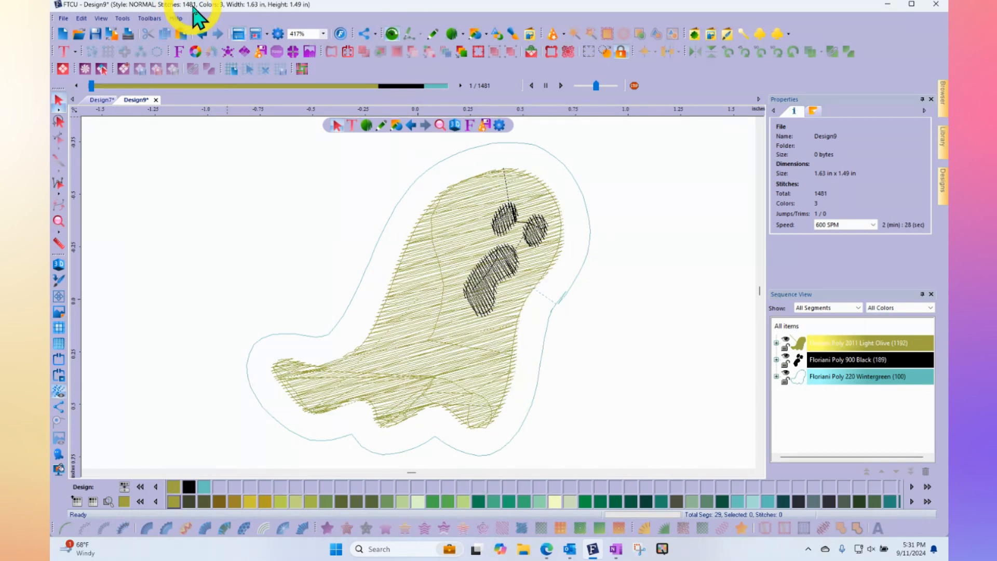
- Select all ghost items and override satin and pattern density to 80%
{"action": "left_click", "coordinate": [787, 325]}
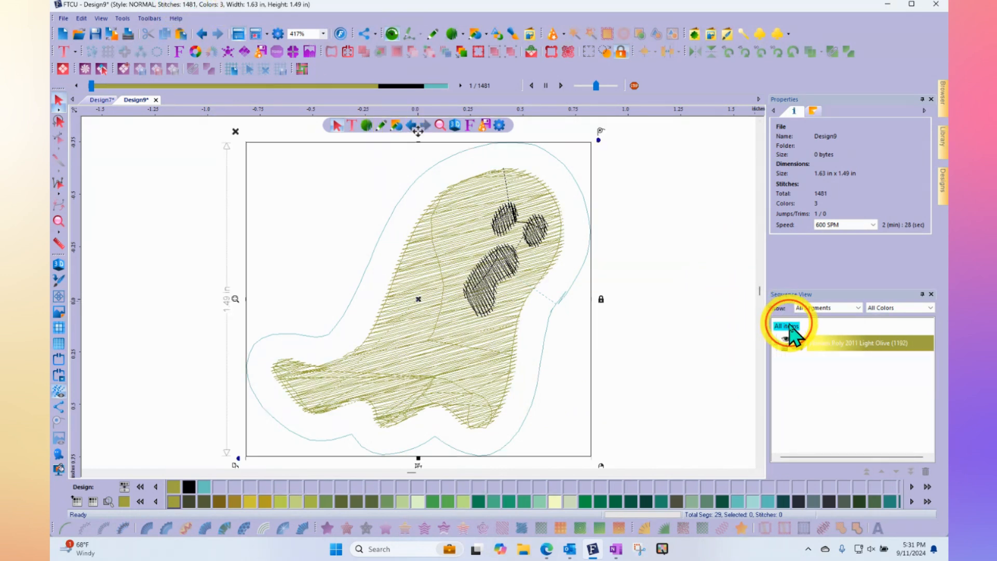
{"action": "left_click", "coordinate": [786, 325]}
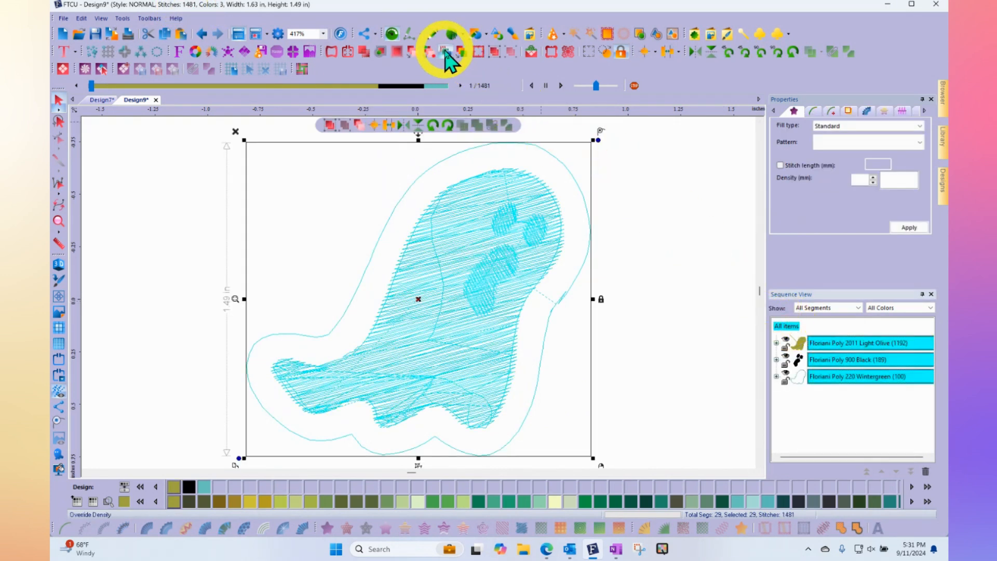
{"action": "left_click", "coordinate": [445, 52]}
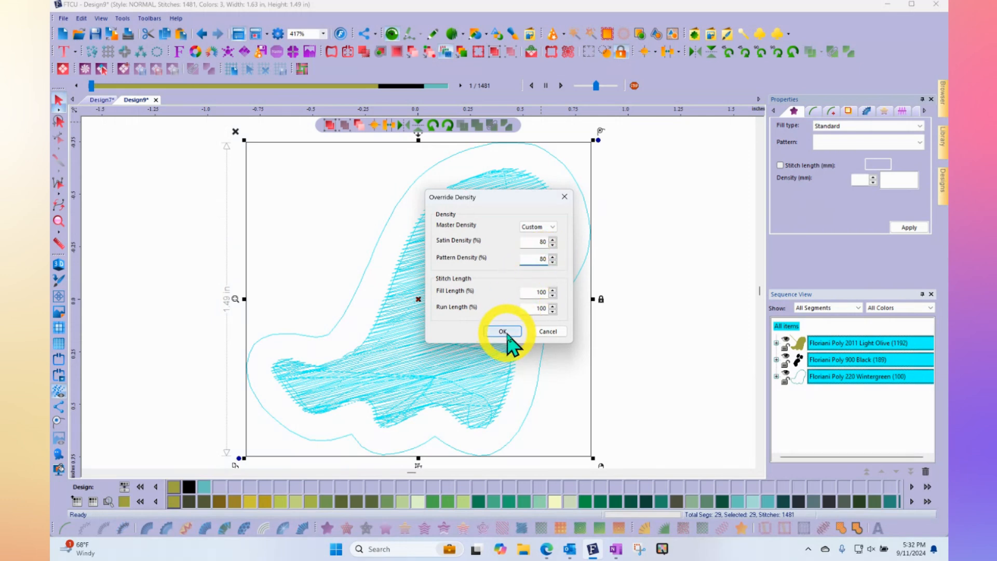
{"action": "left_click", "coordinate": [503, 331]}
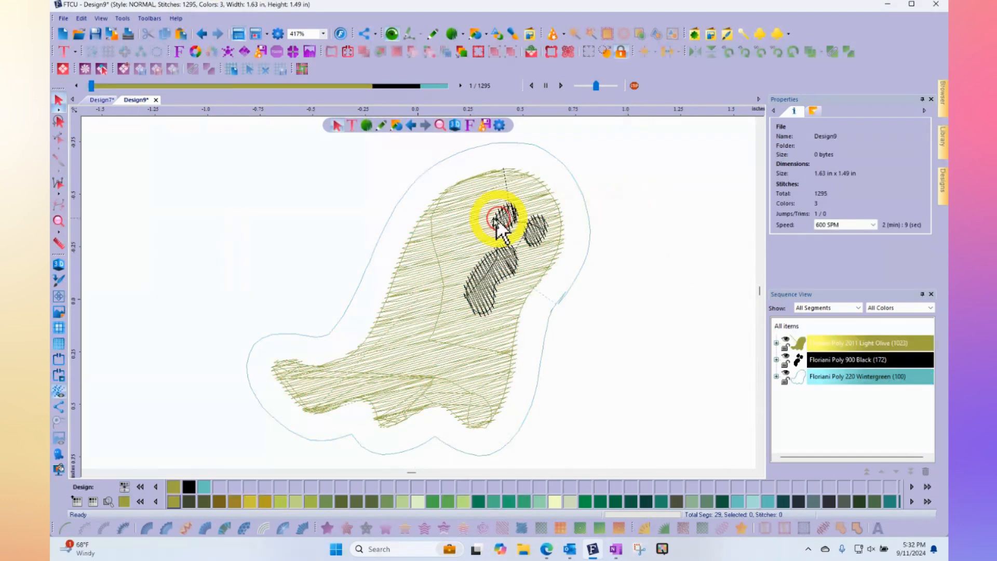
{"action": "left_click", "coordinate": [254, 34]}
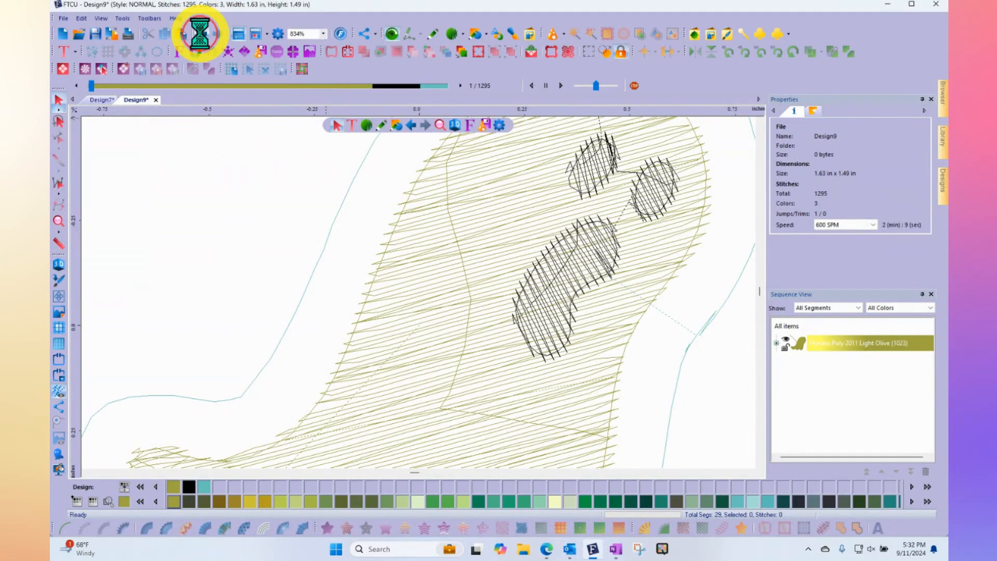
{"action": "left_click", "coordinate": [217, 34]}
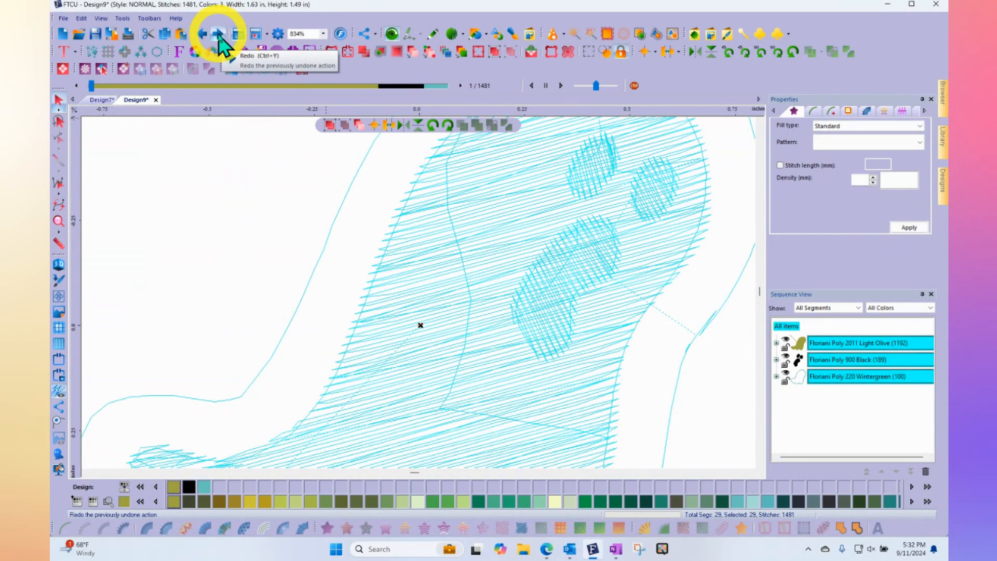
{"action": "left_click", "coordinate": [218, 34]}
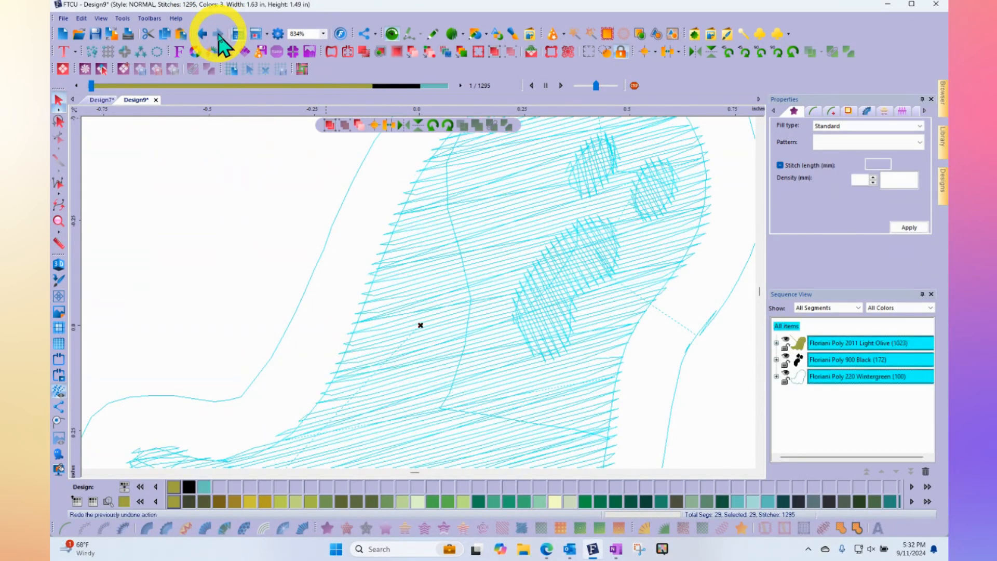
{"action": "left_click", "coordinate": [219, 34]}
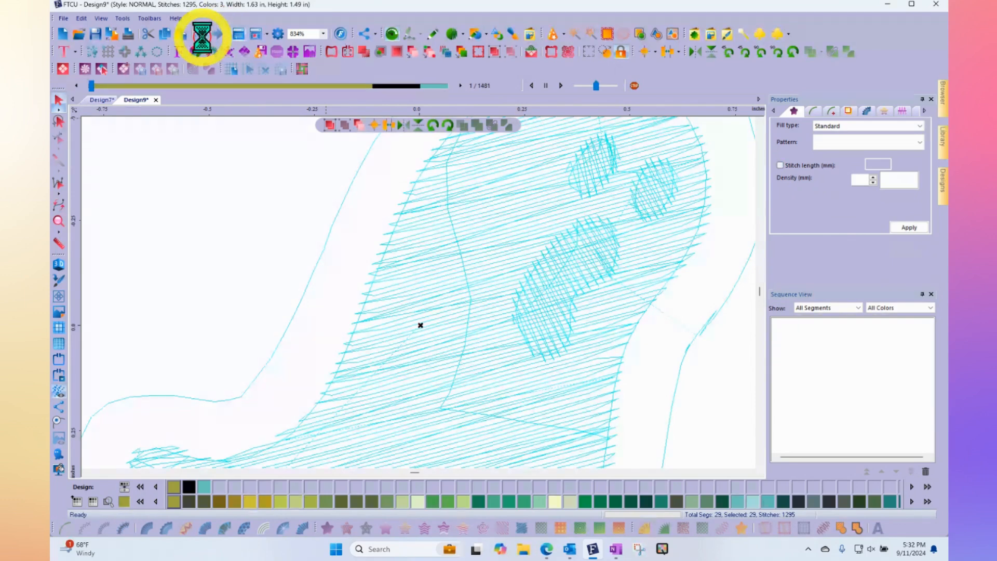